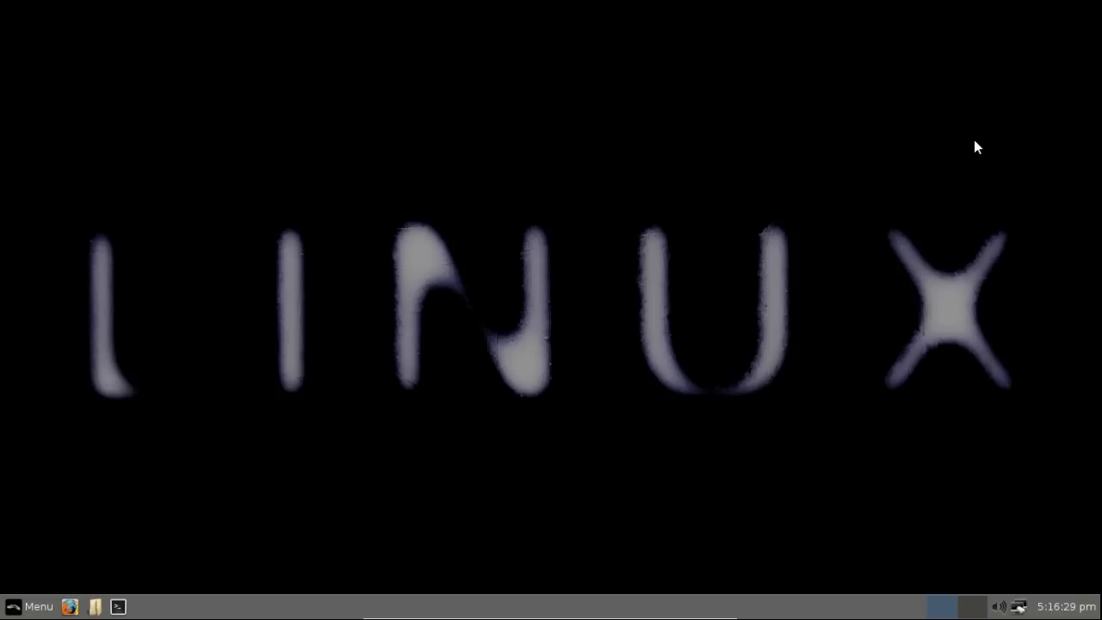
{"action": "mouse_move", "coordinate": [465, 320]}
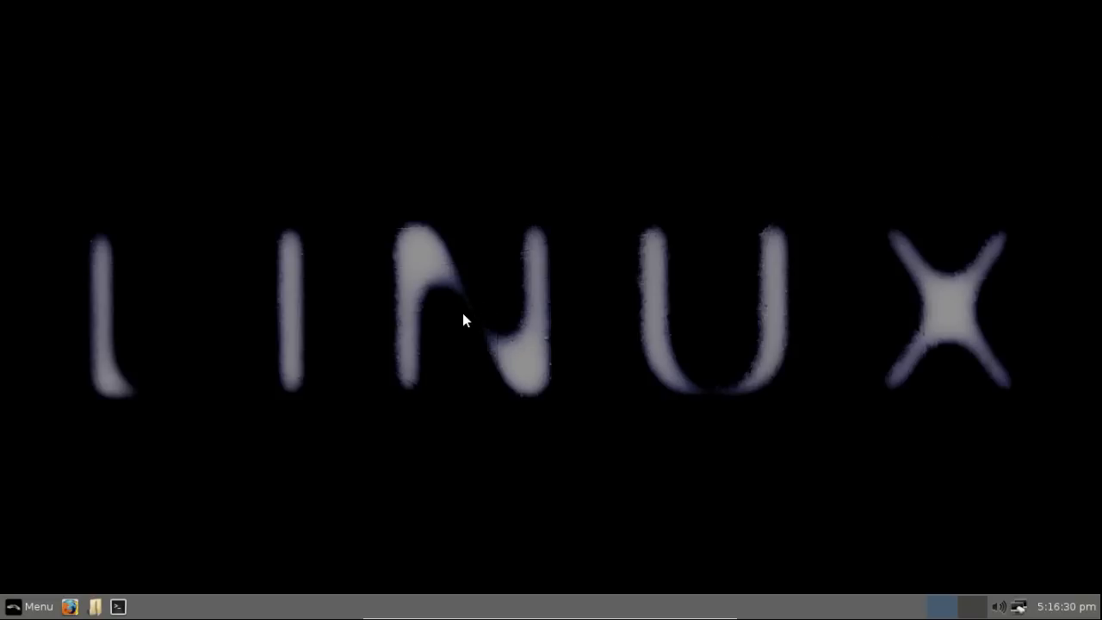
{"action": "mouse_move", "coordinate": [151, 565]}
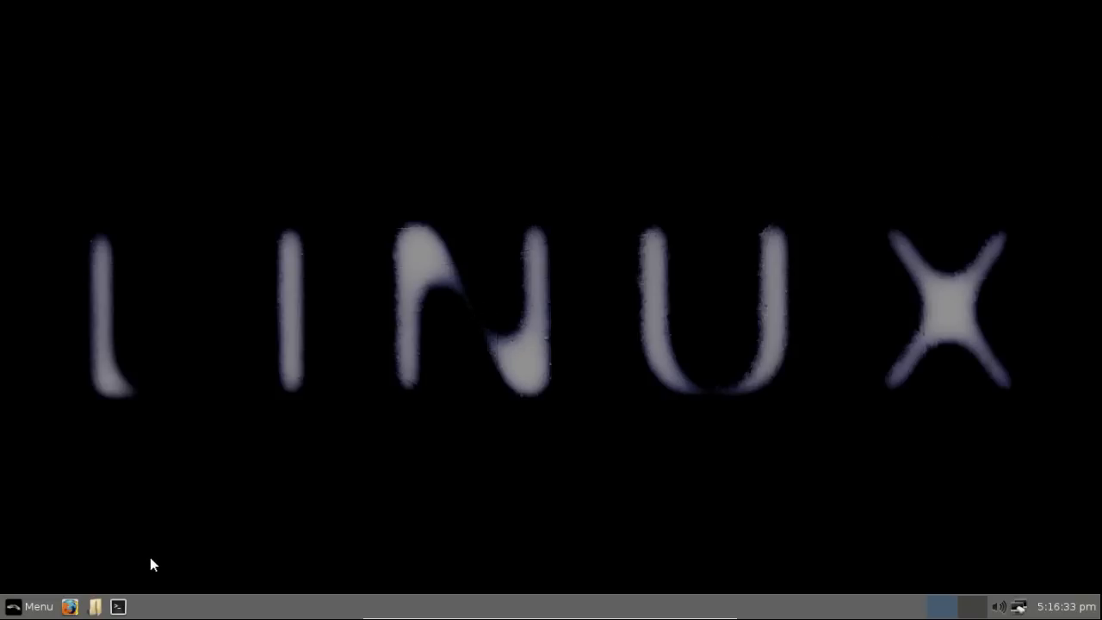
{"action": "mouse_move", "coordinate": [117, 606]}
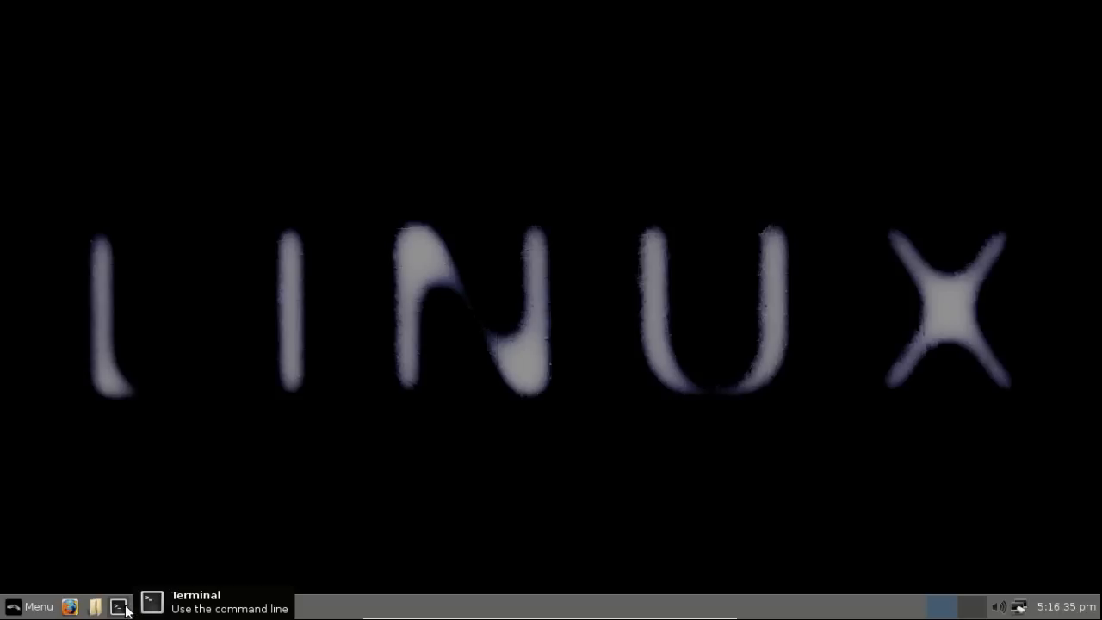
Launch a new Terminal window and drag it toward the centre of the screen
{"action": "left_click", "coordinate": [119, 607]}
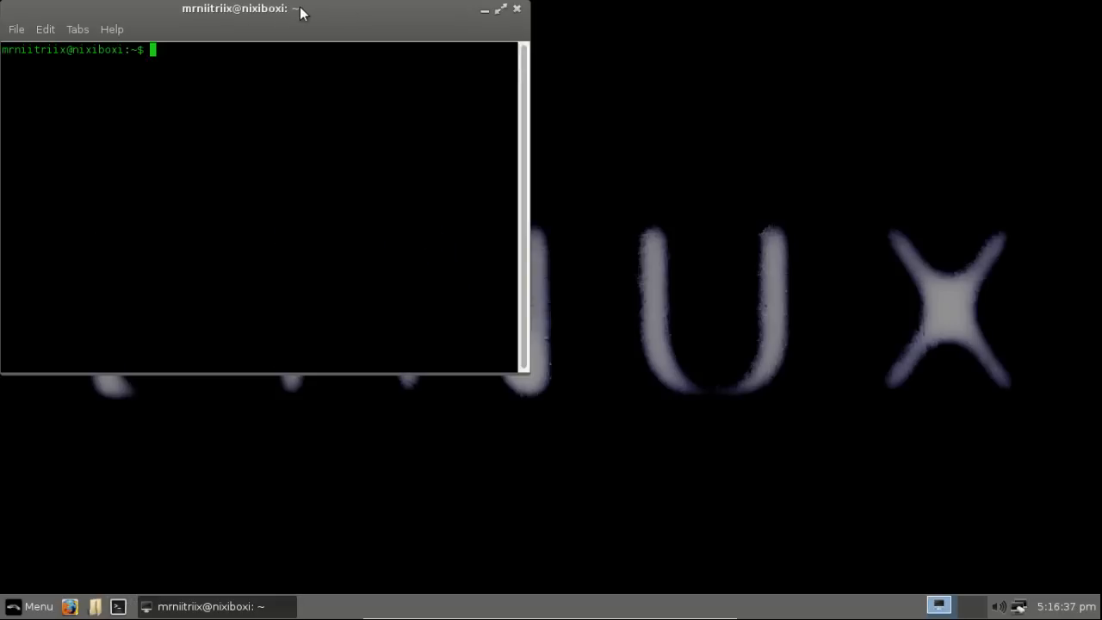
{"action": "left_click_drag", "start_coordinate": [235, 7], "coordinate": [471, 79]}
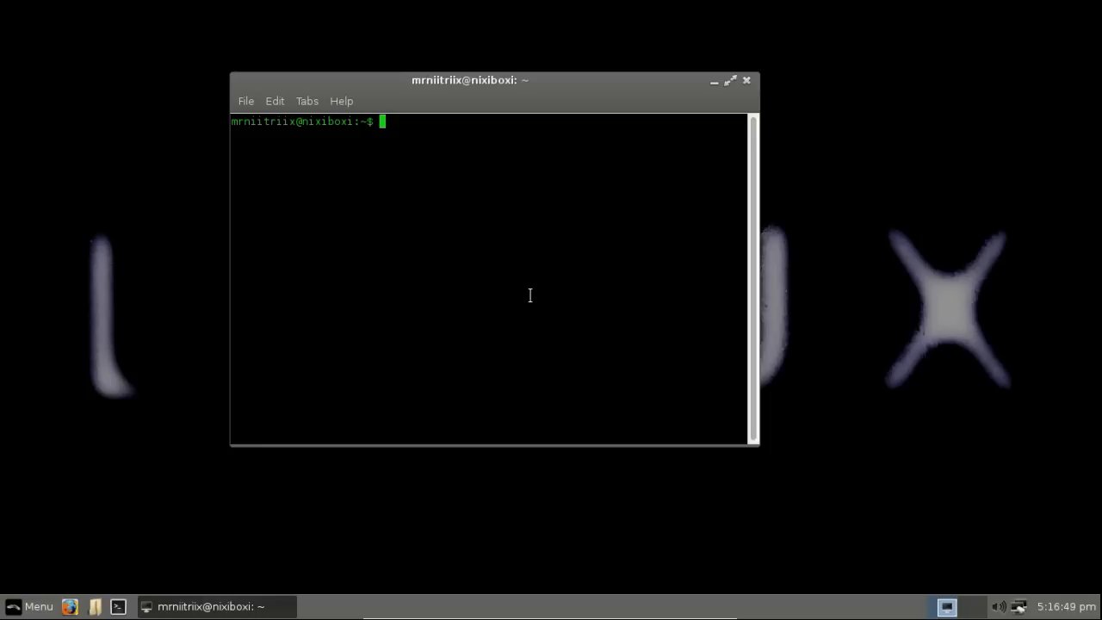
{"action": "type", "text": "sudo"}
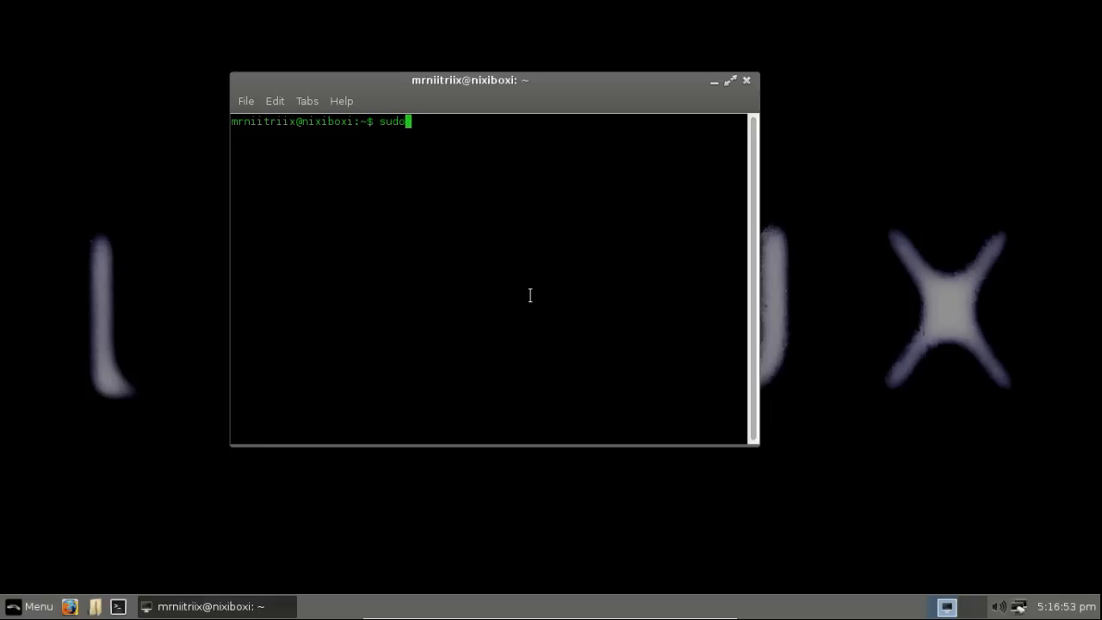
{"action": "type", "text": "add-apt"}
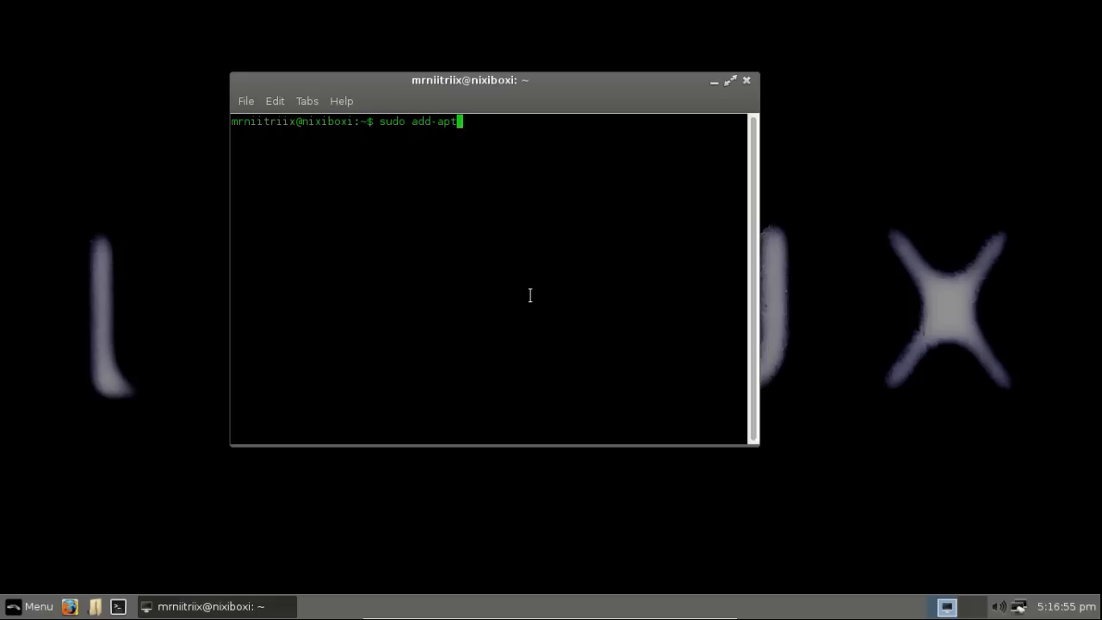
{"action": "type", "text": "-repo"}
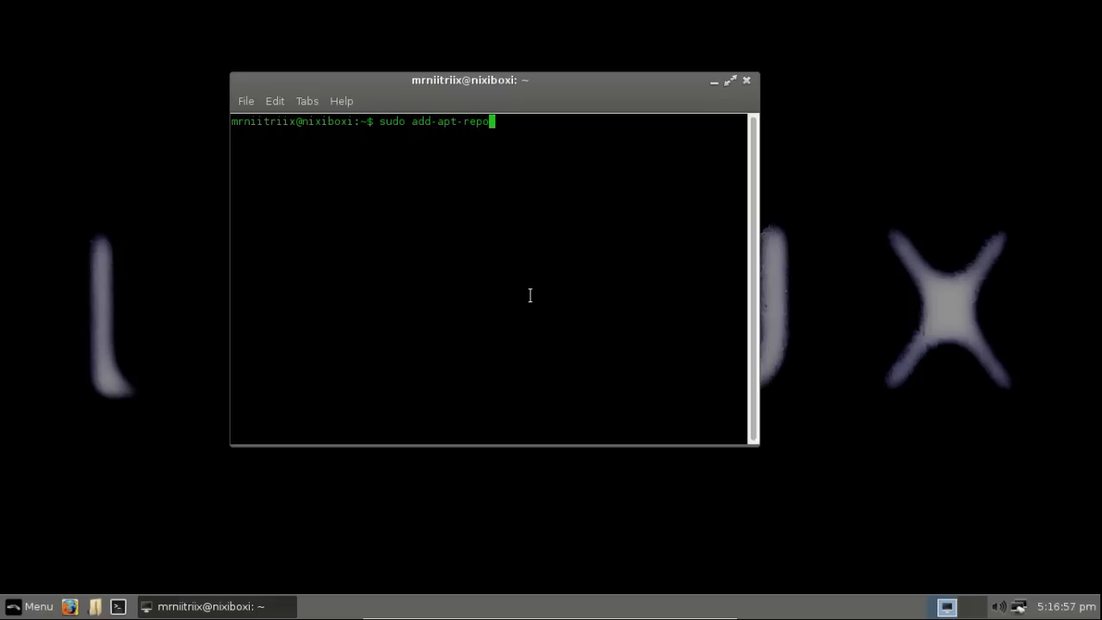
{"action": "type", "text": "sitory"}
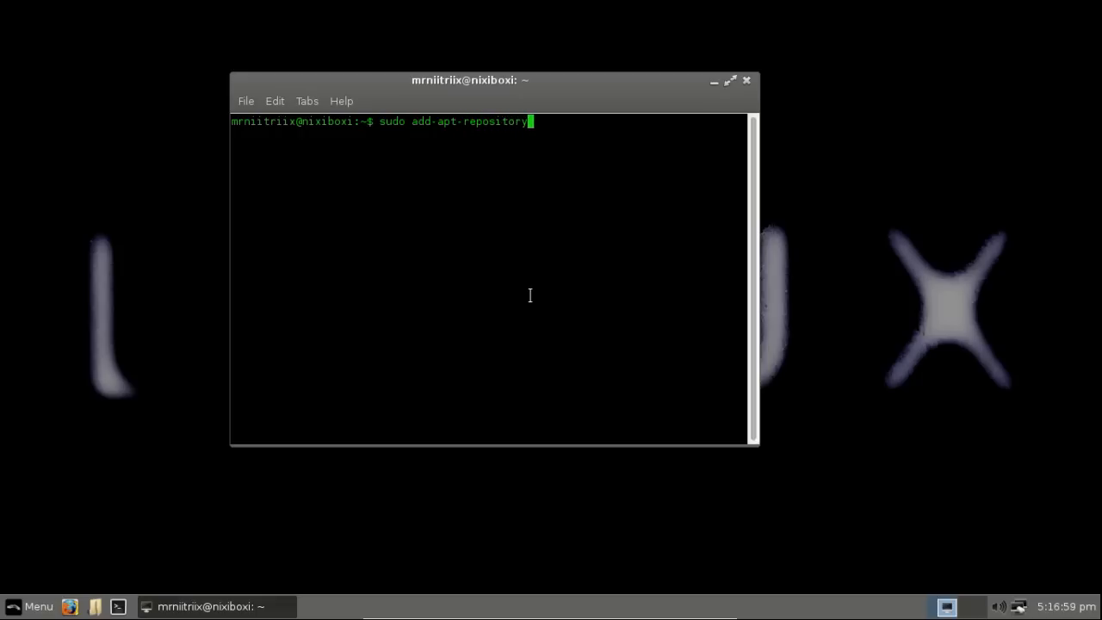
{"action": "type", "text": "\""}
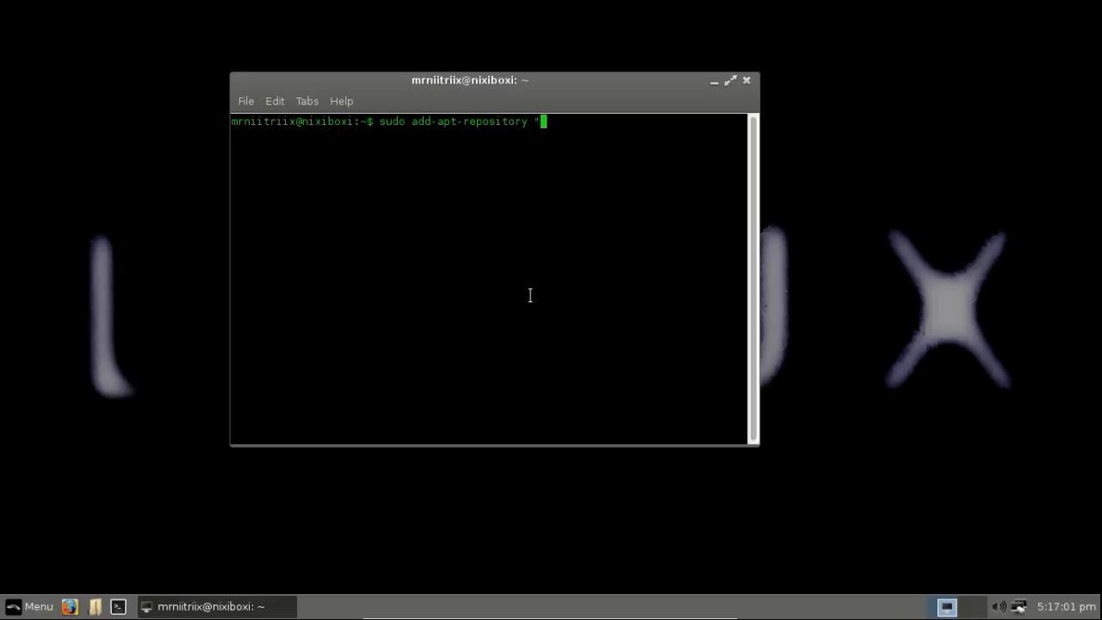
{"action": "type", "text": "deb h"}
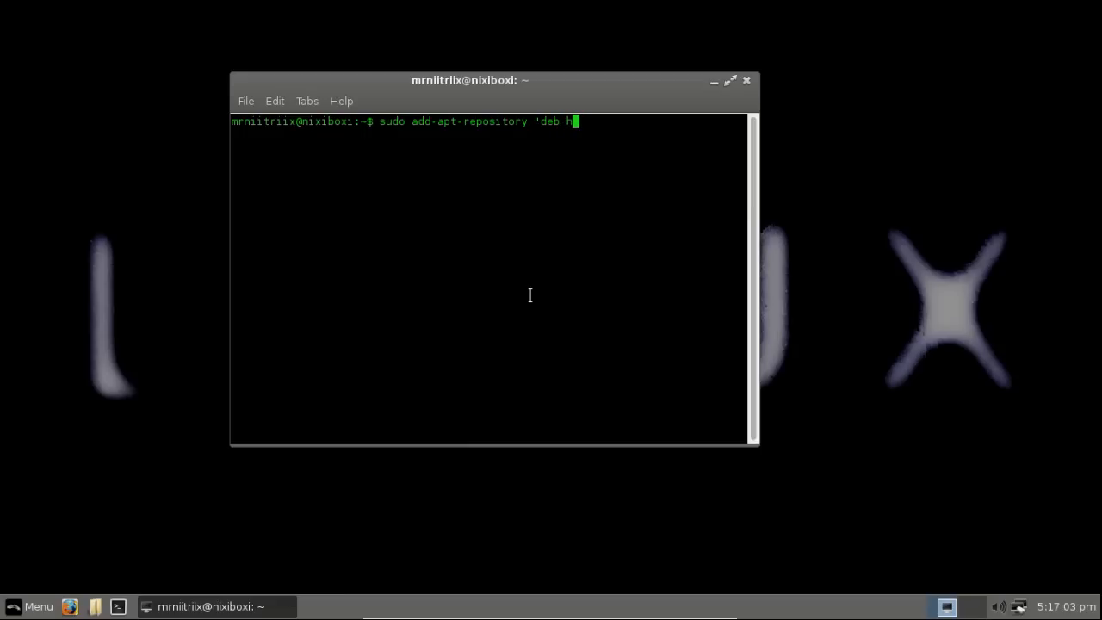
{"action": "type", "text": "ttp://"}
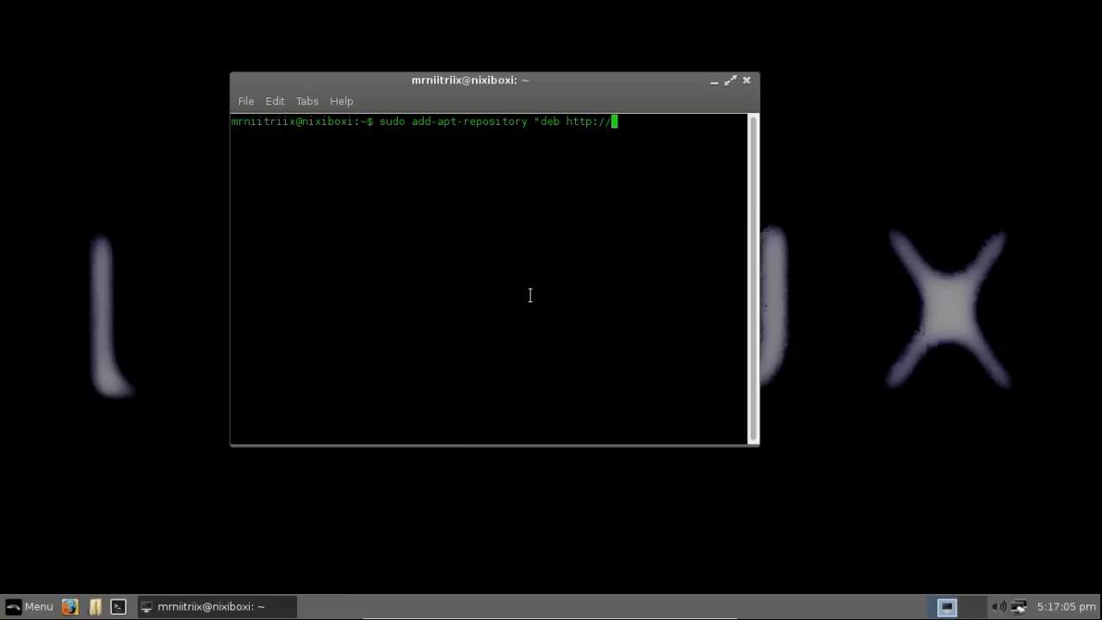
{"action": "type", "text": "a"}
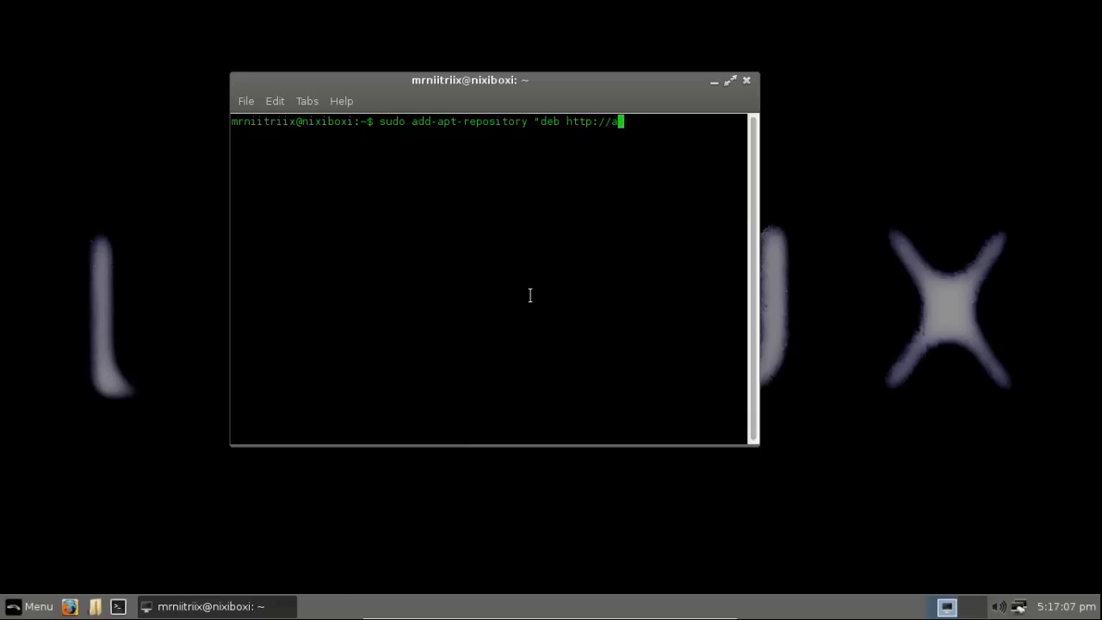
{"action": "type", "text": "rchive.ca"}
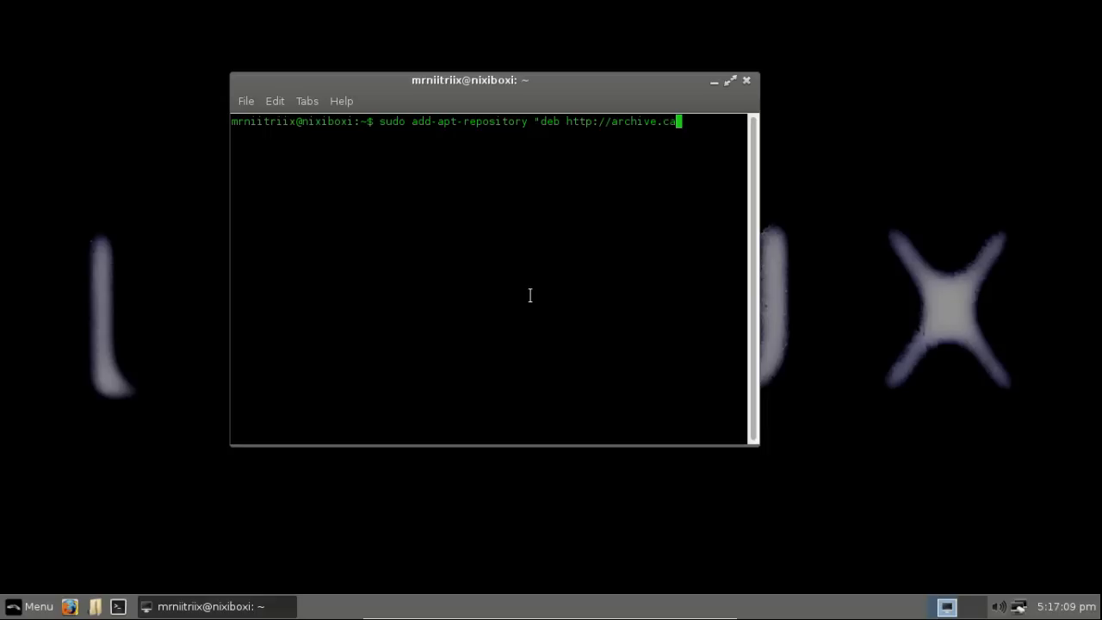
{"action": "type", "text": "nonical"}
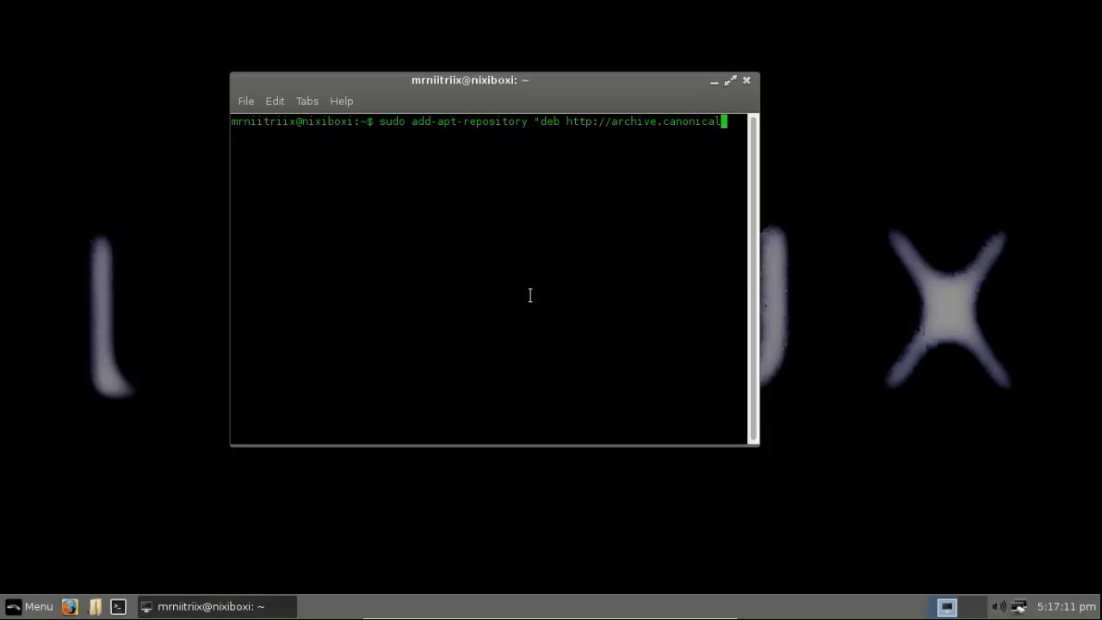
{"action": "type", "text": ".com/"}
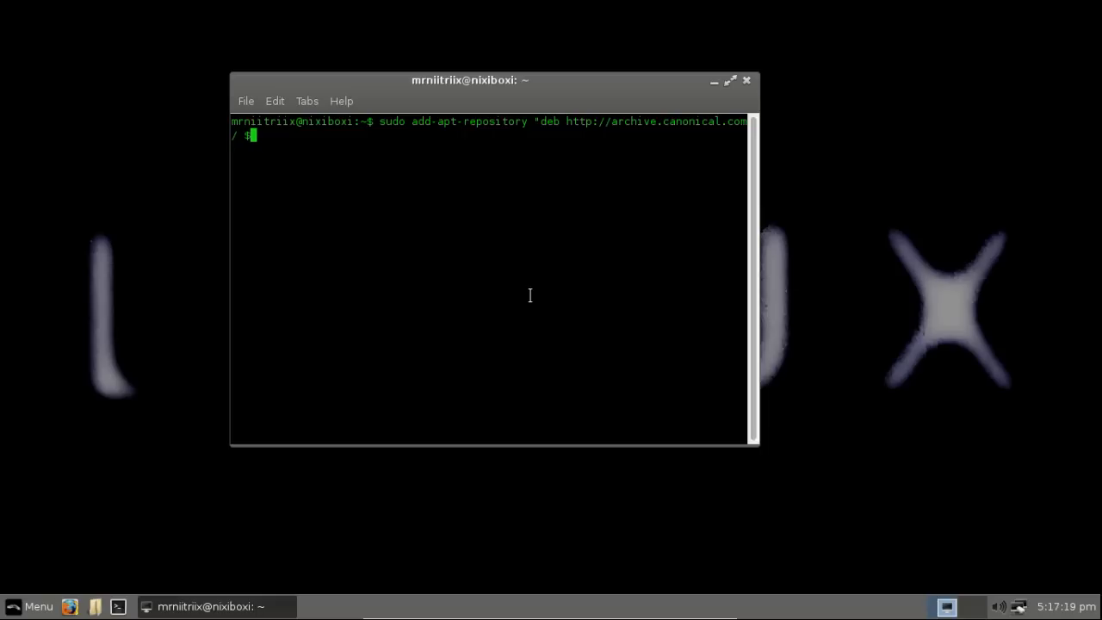
Finish the line with $(lsb_release -sc) partner", run it and supply the sudo password
{"action": "type", "text": "${lsb_release -"}
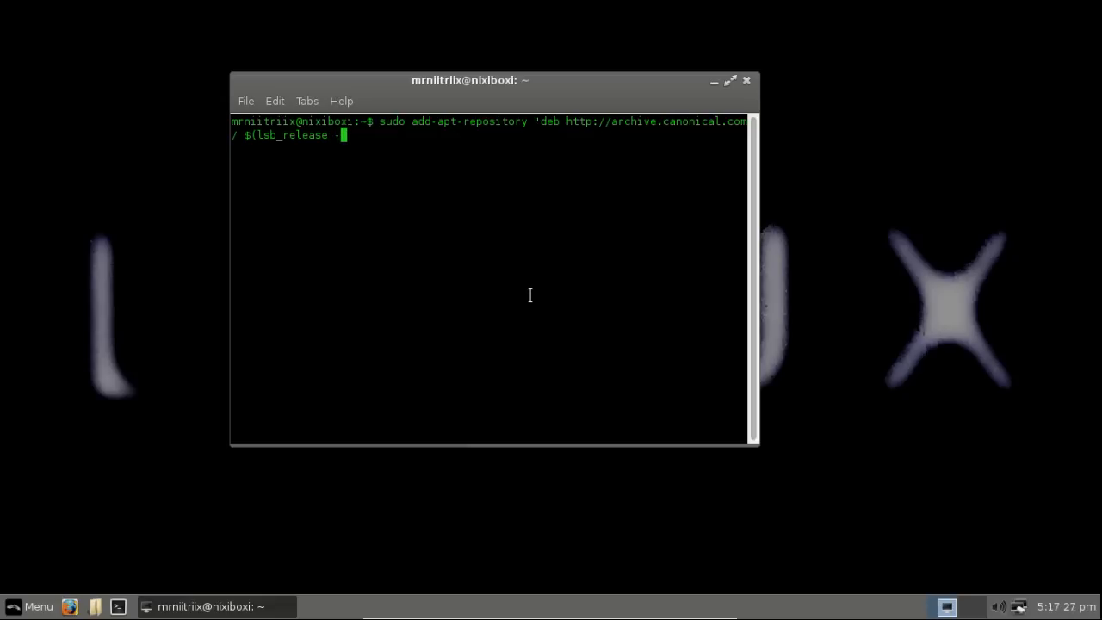
{"action": "type", "text": "sc"}
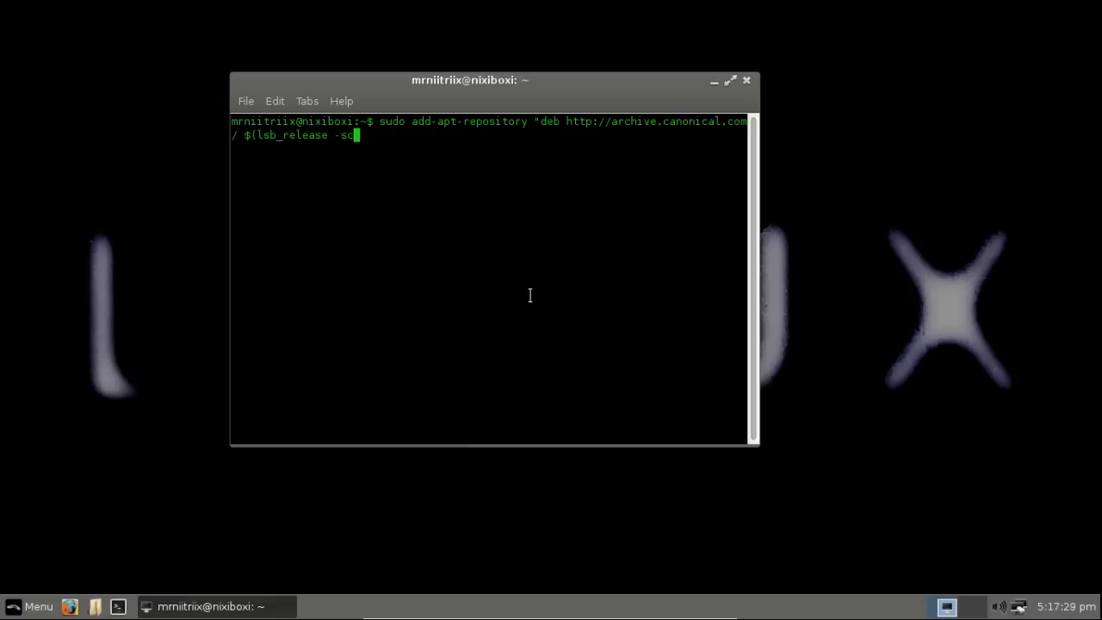
{"action": "type", "text": "par"}
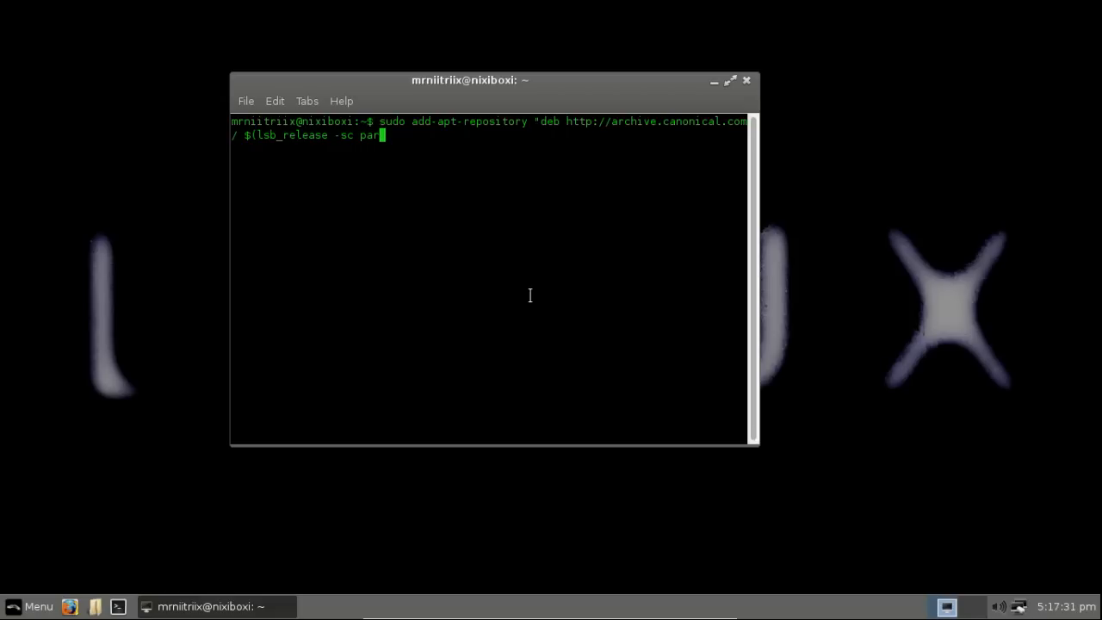
{"action": "type", "text": "ter"}
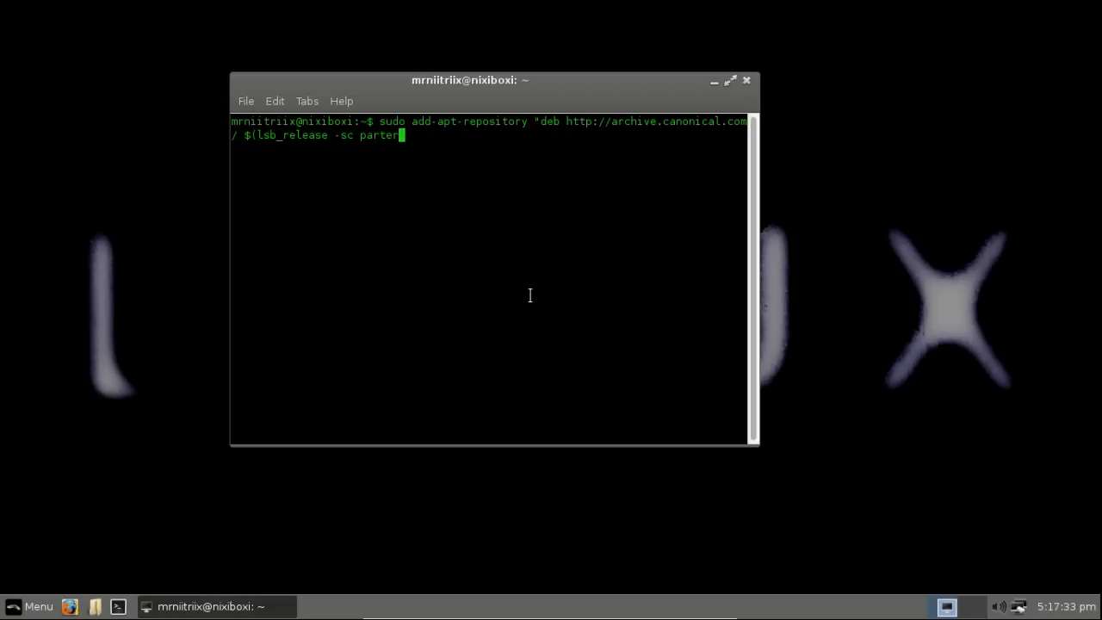
{"action": "key", "text": "BackSpace"}
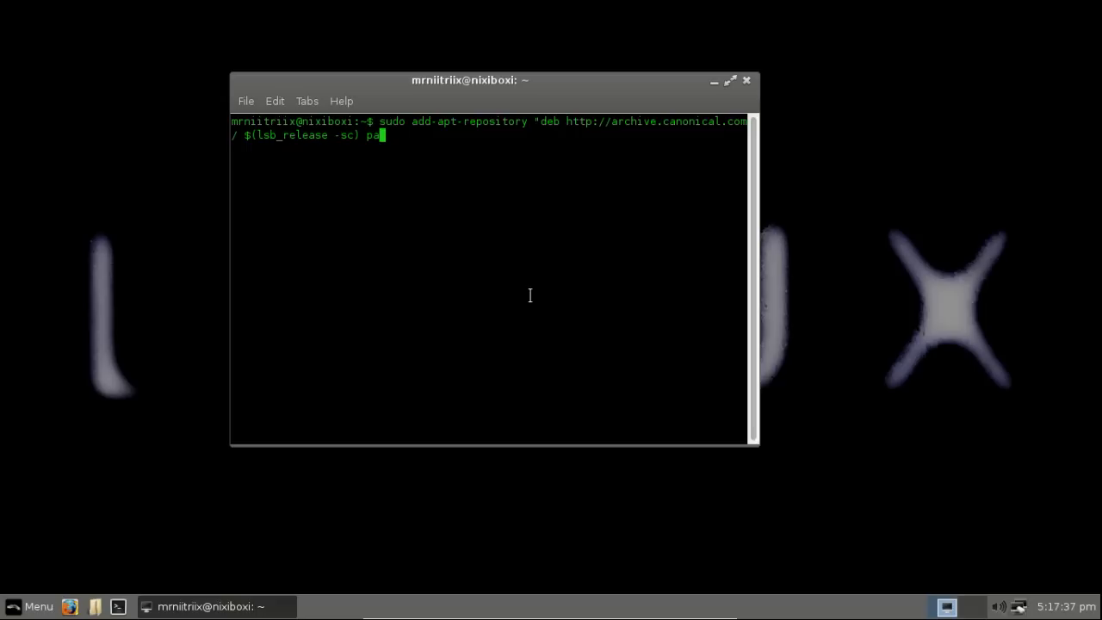
{"action": "type", "text": "rtner"}
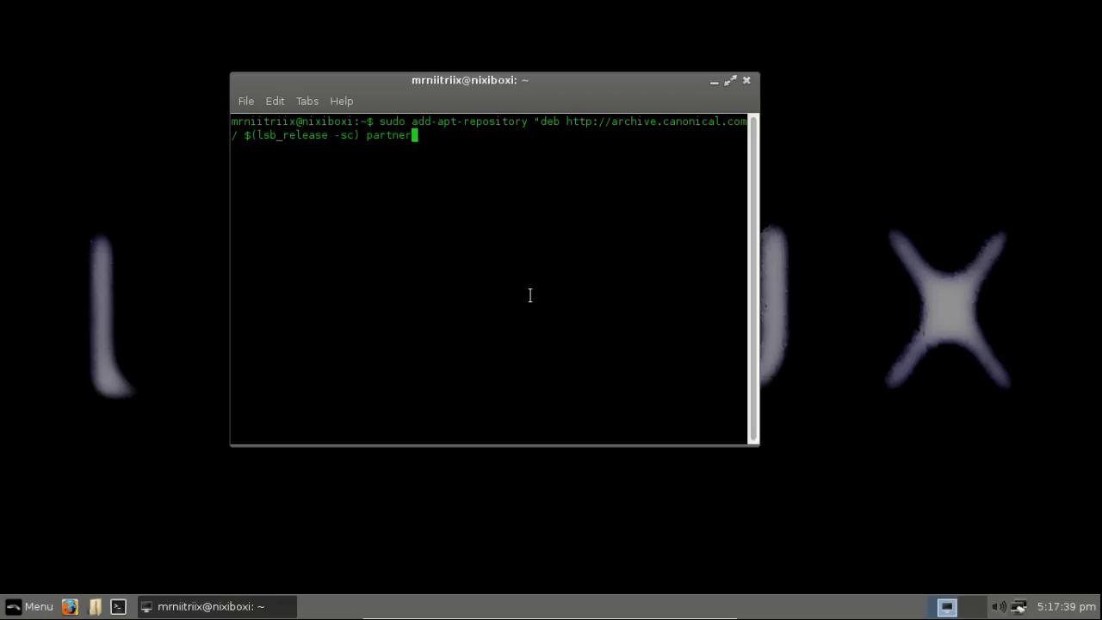
{"action": "type", "text": "\""}
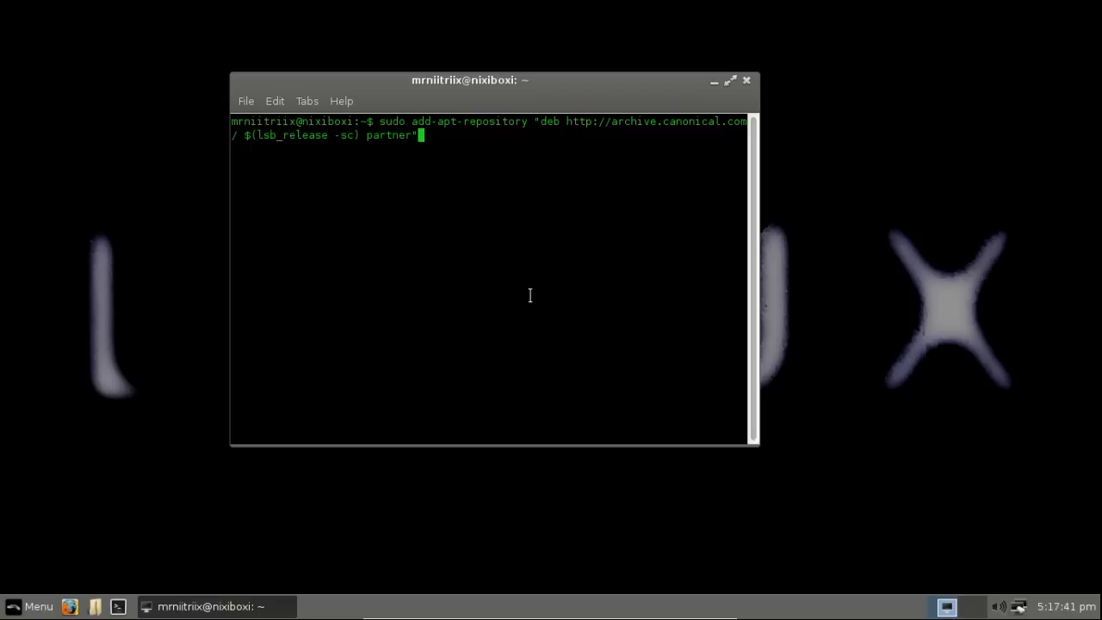
{"action": "key", "text": "Return"}
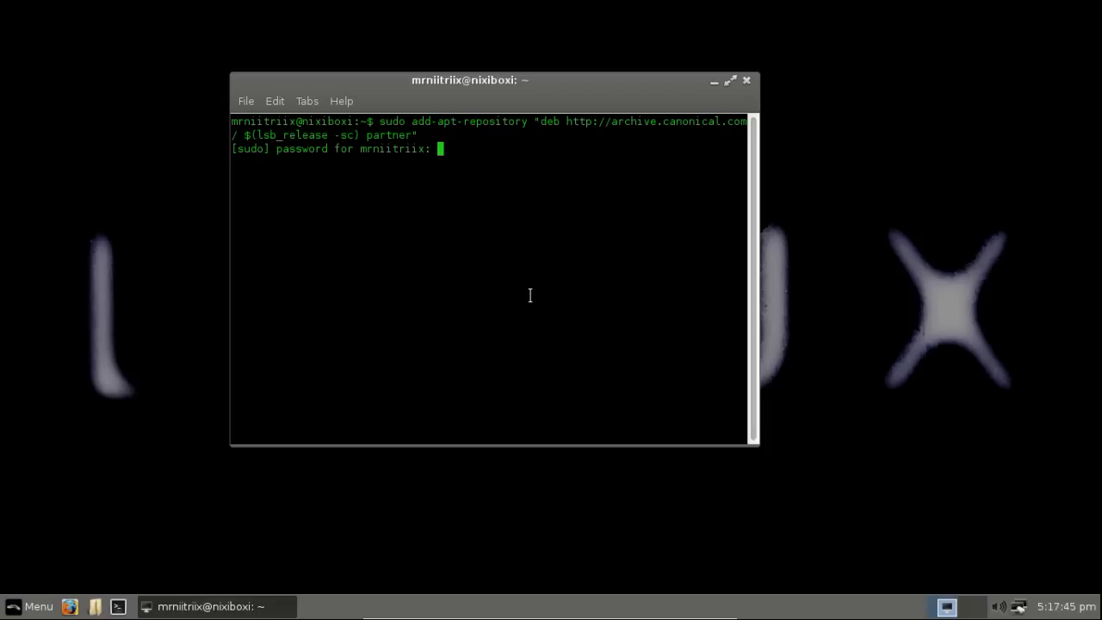
{"action": "key", "text": "Return"}
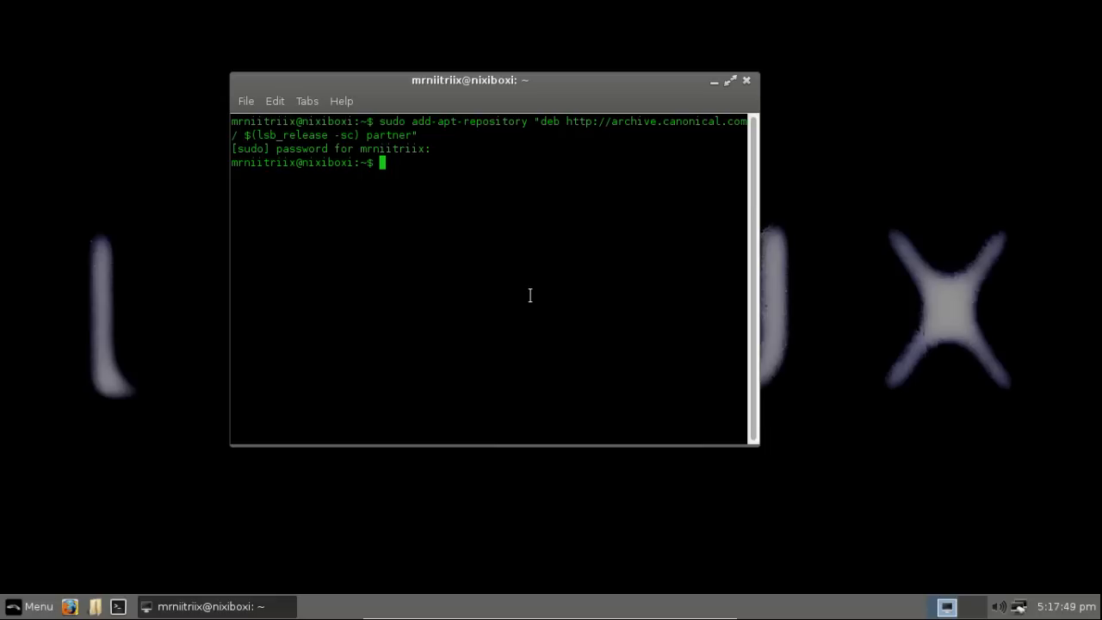
Run sudo apt-get update to refresh package lists, then close the Documents file manager
{"action": "type", "text": "sudo"}
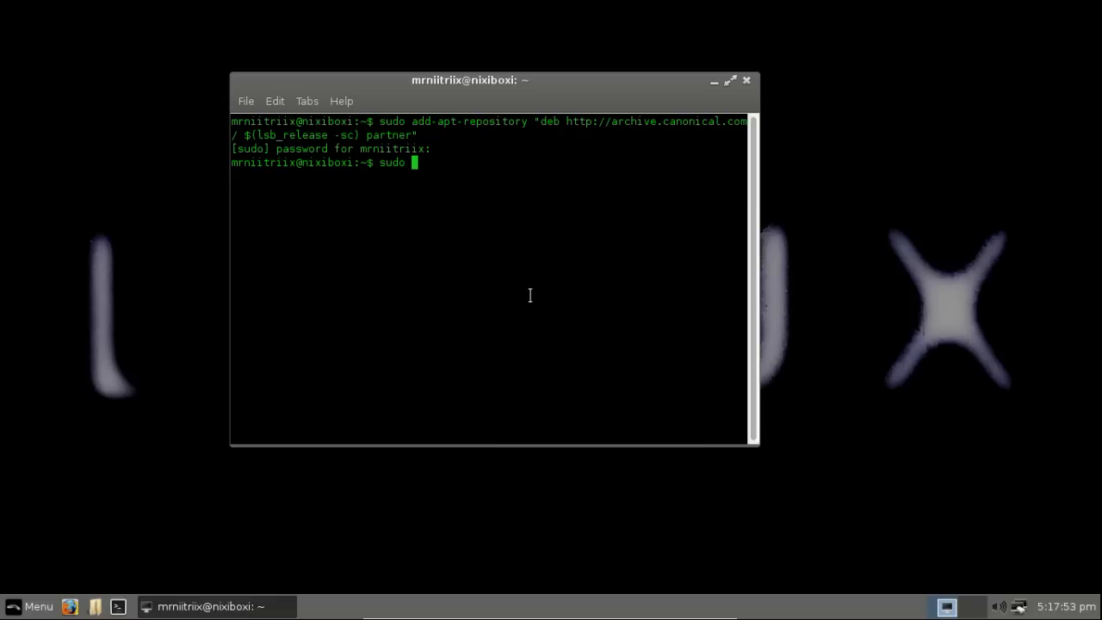
{"action": "type", "text": "u"}
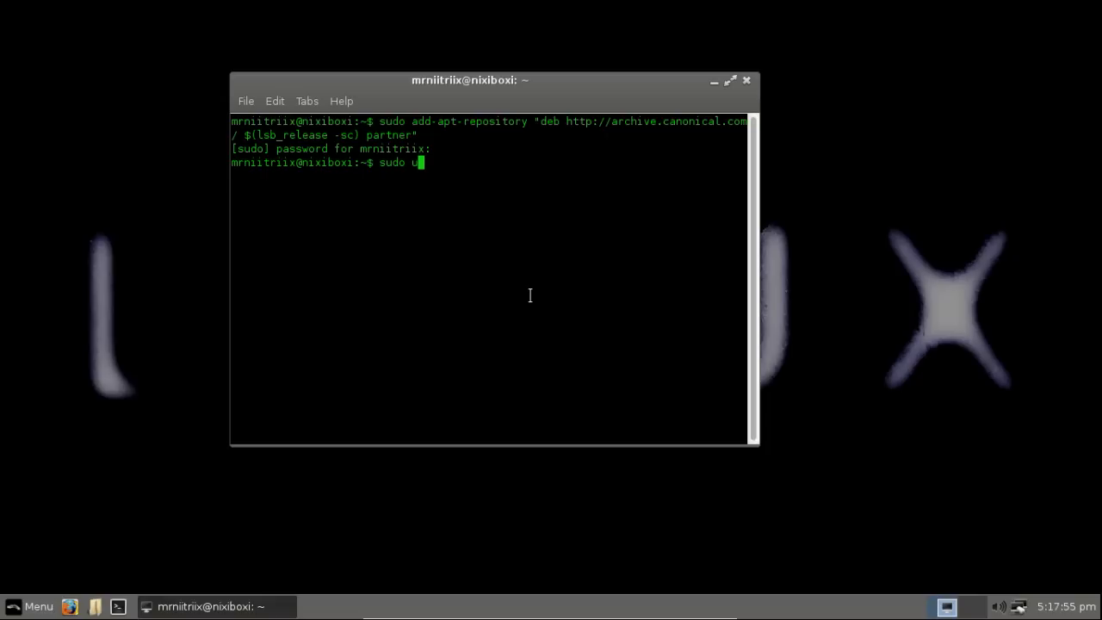
{"action": "key", "text": "BackSpace"}
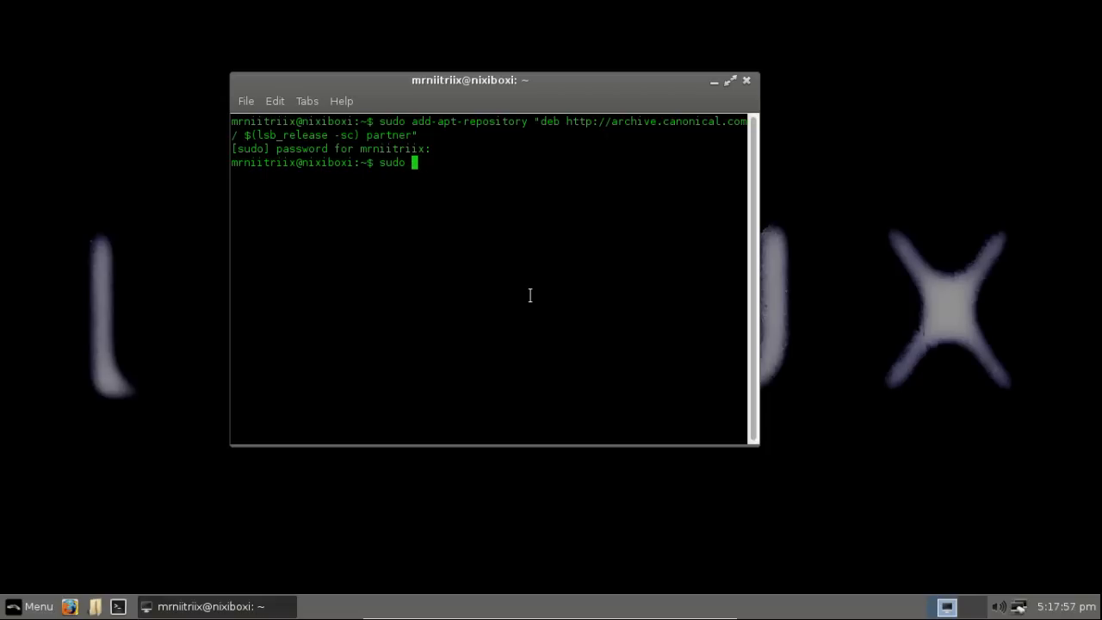
{"action": "type", "text": "apt-get"}
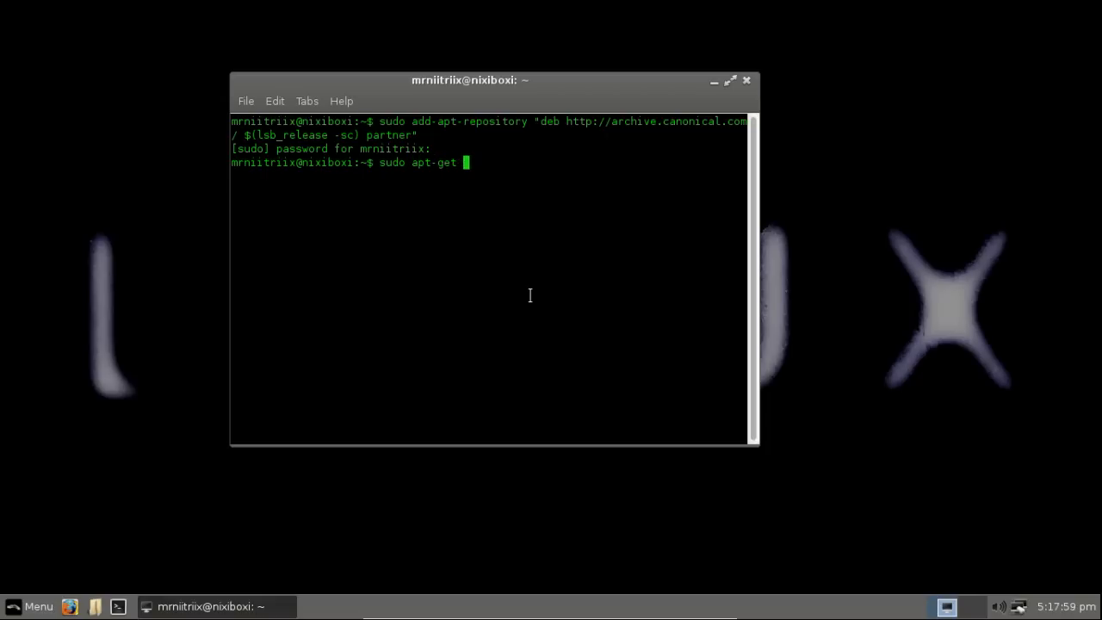
{"action": "type", "text": "update"}
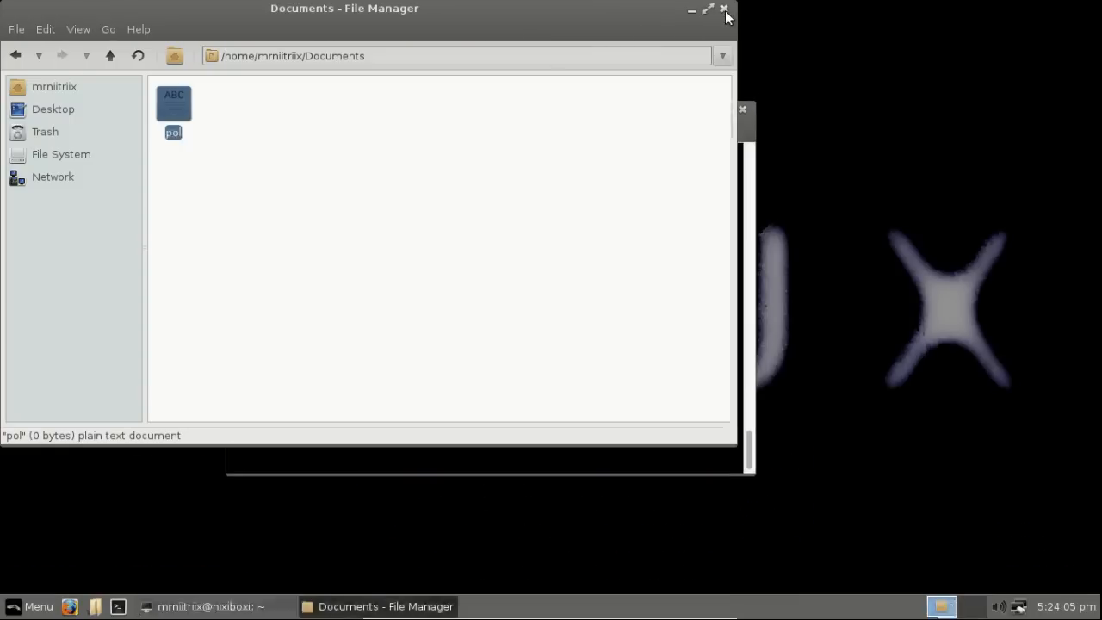
{"action": "left_click", "coordinate": [723, 11]}
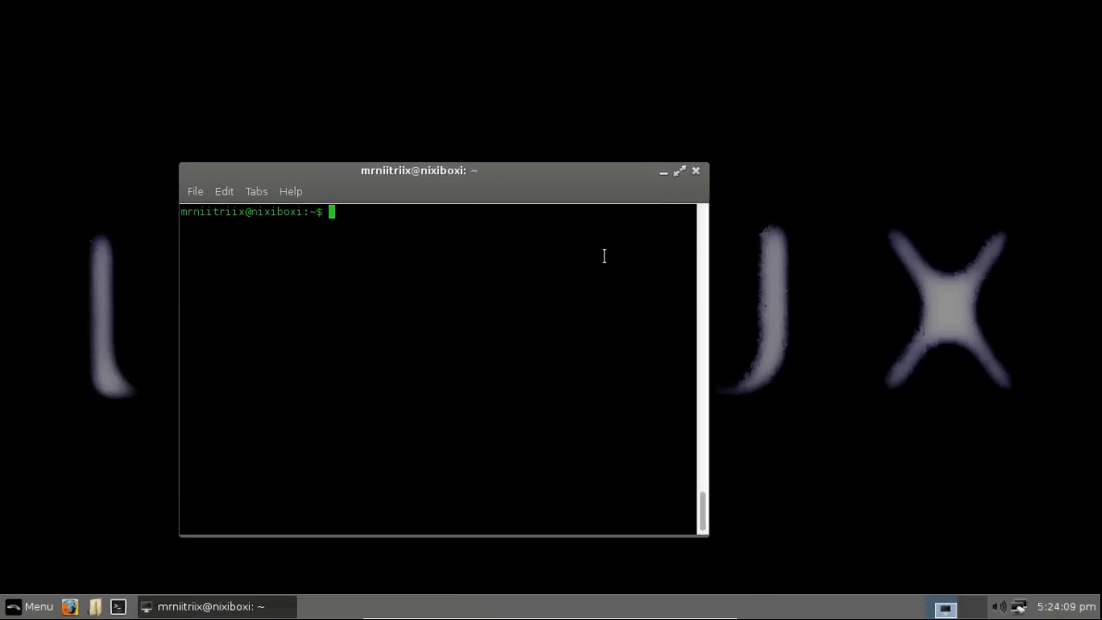
Enter sudo apt-get install skype followed by && to chain a second command
{"action": "type", "text": "sudo apt-"}
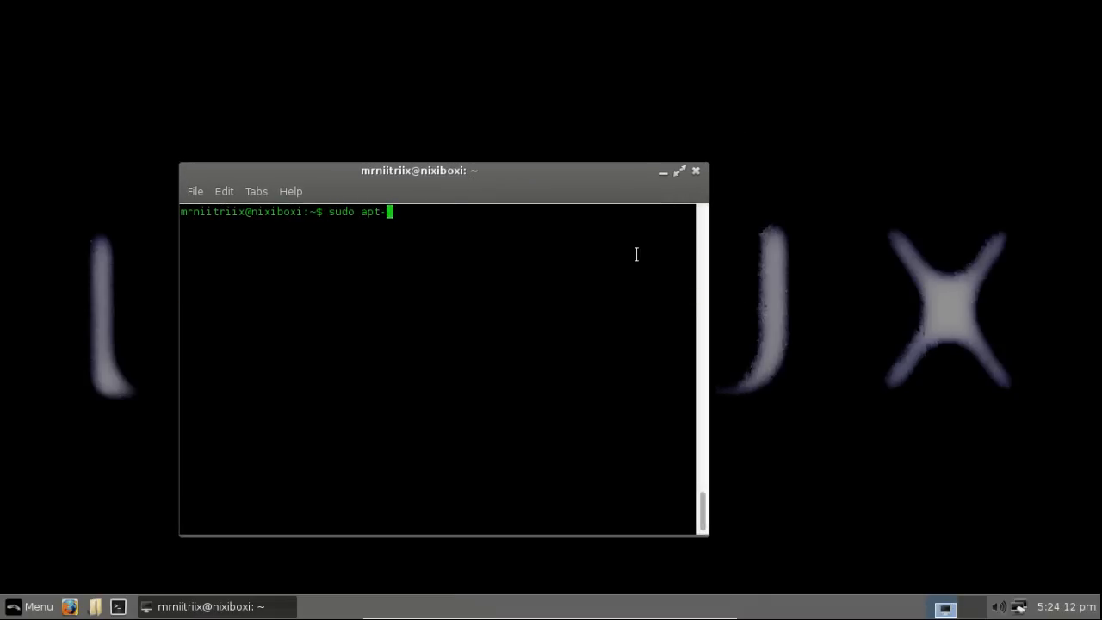
{"action": "type", "text": "get insta"}
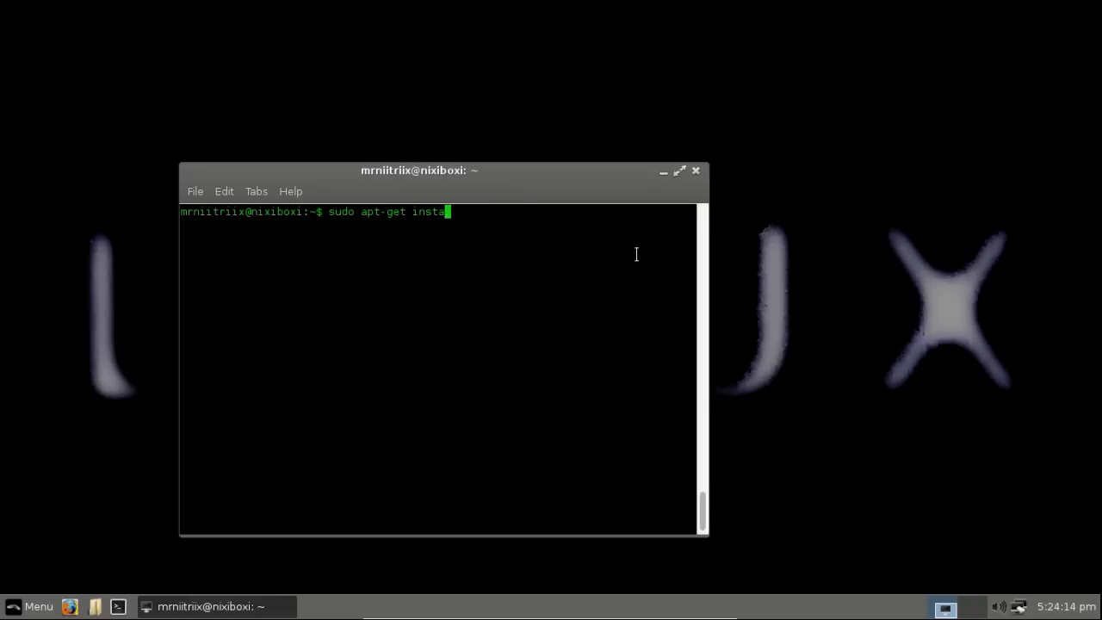
{"action": "type", "text": "ll skyo"}
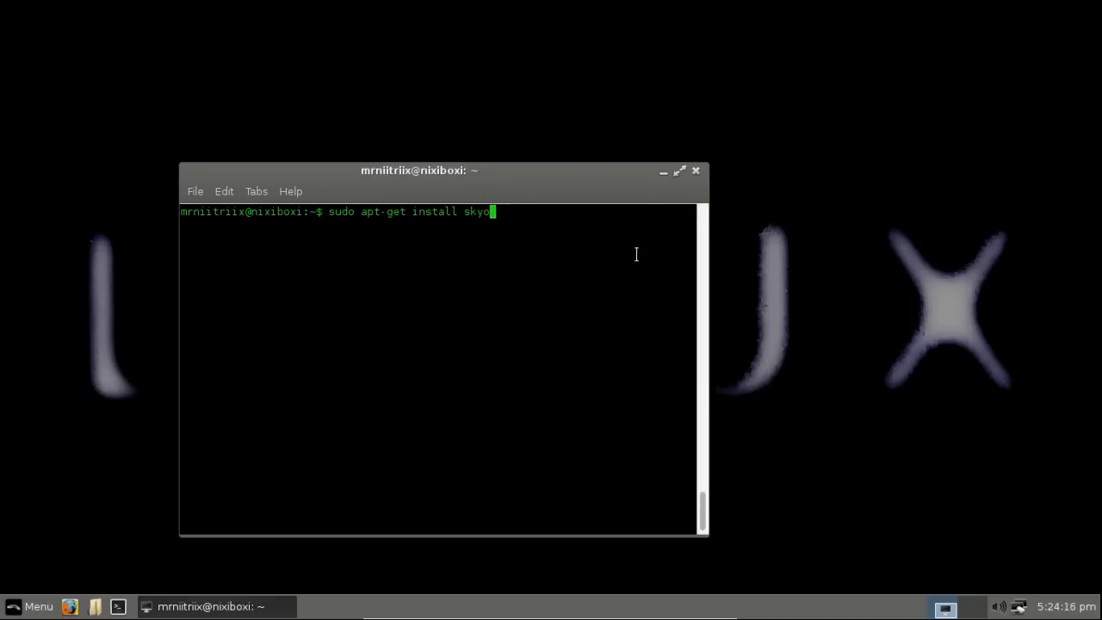
{"action": "type", "text": "pe"}
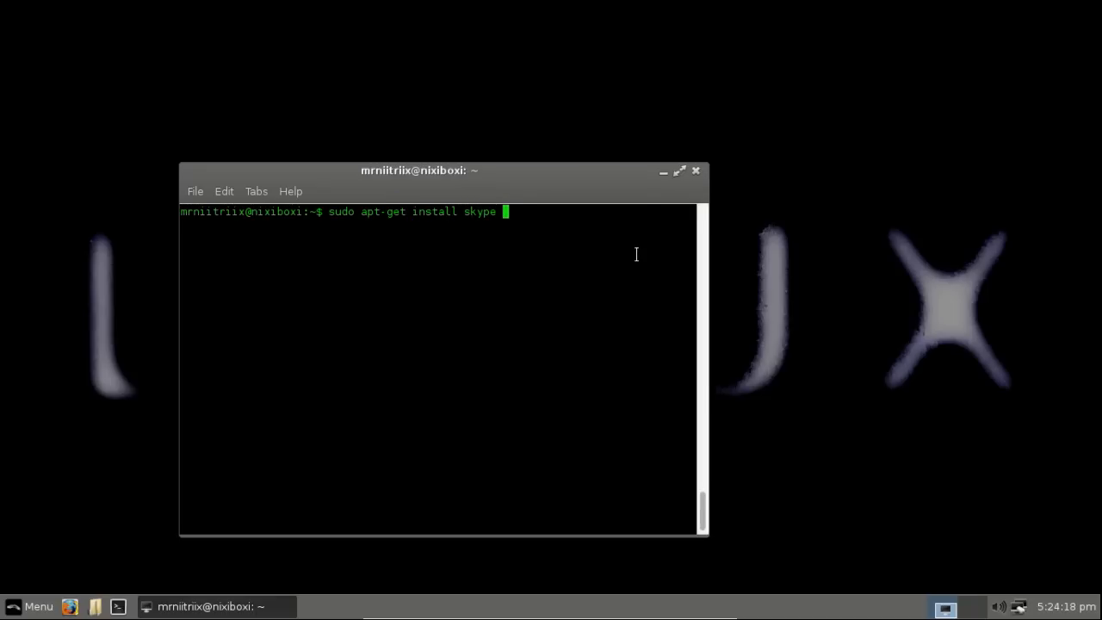
{"action": "type", "text": "&"}
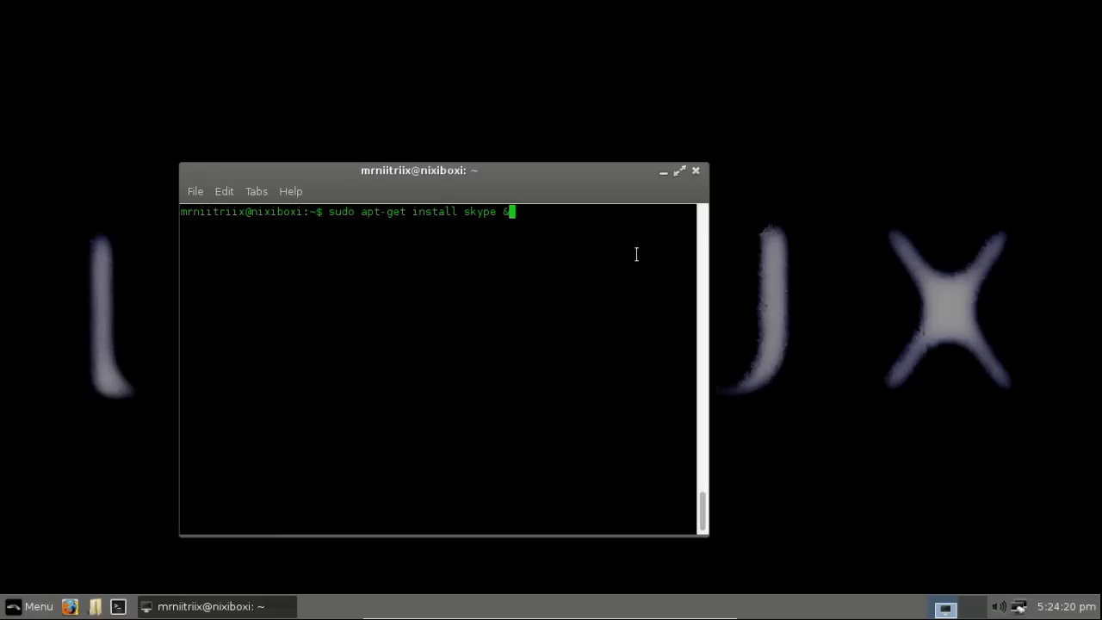
{"action": "type", "text": "&"}
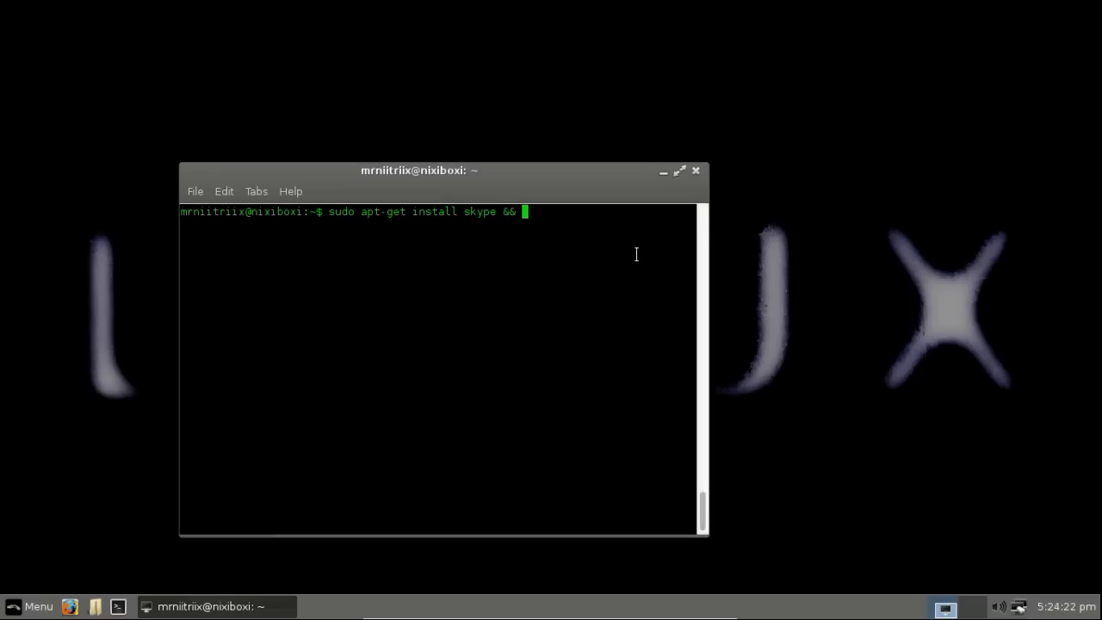
Append sudo apt-get -f install and run the combined Skype install command
{"action": "type", "text": "sudo"}
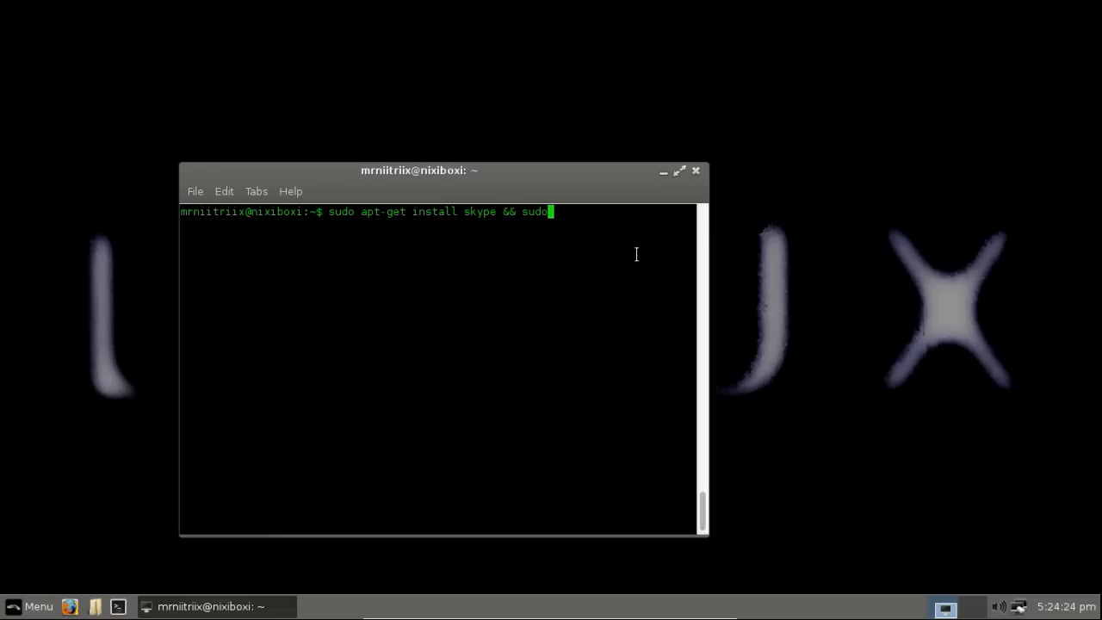
{"action": "type", "text": "a"}
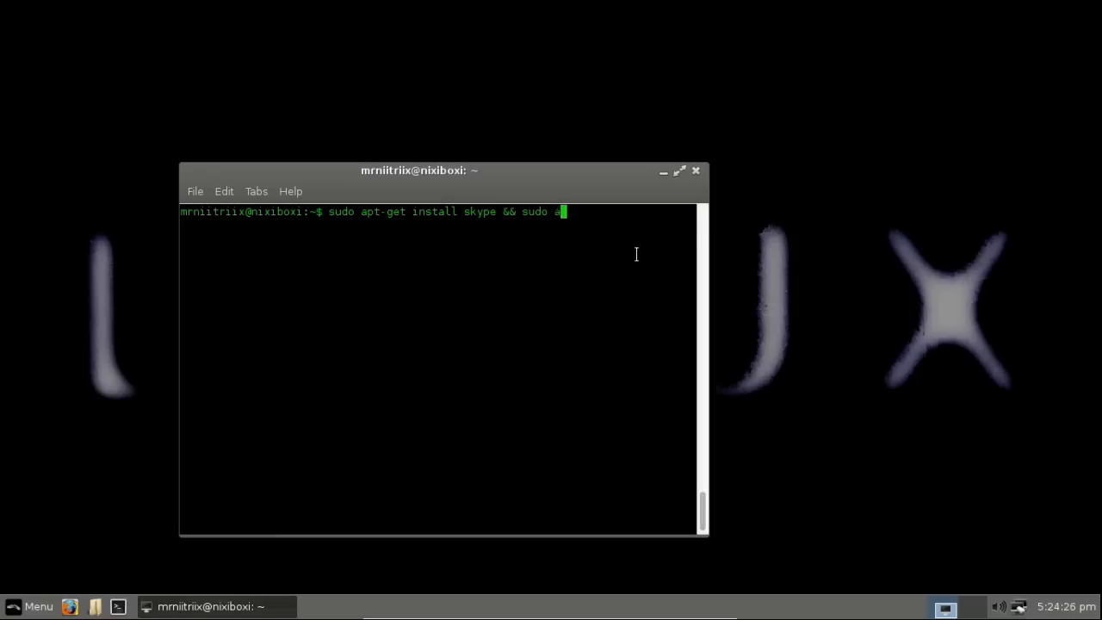
{"action": "type", "text": "pt-get"}
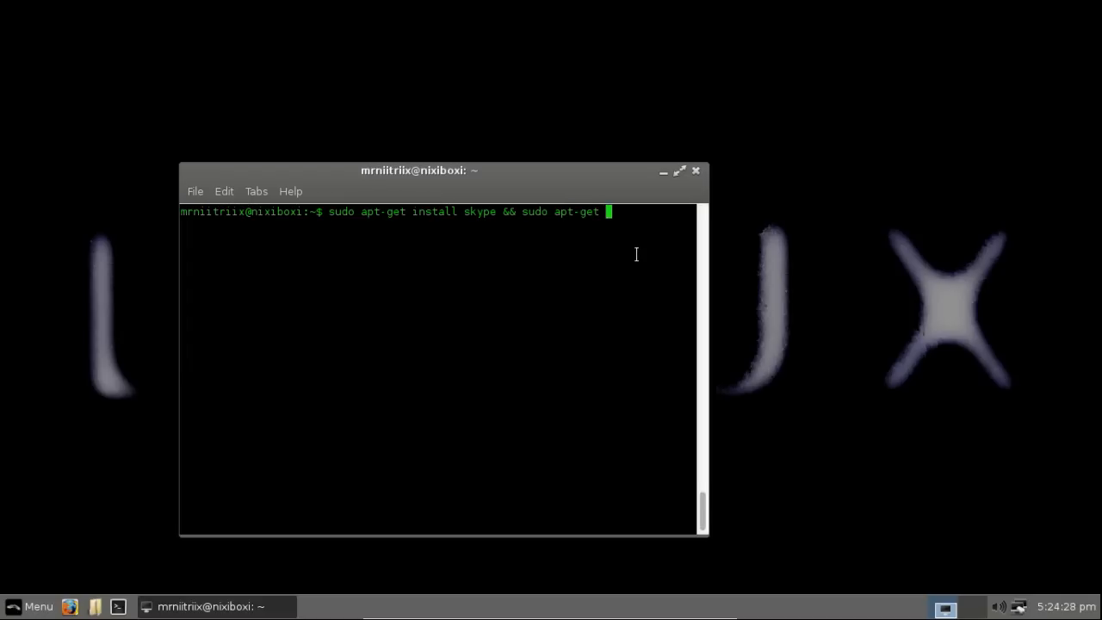
{"action": "type", "text": "-f"}
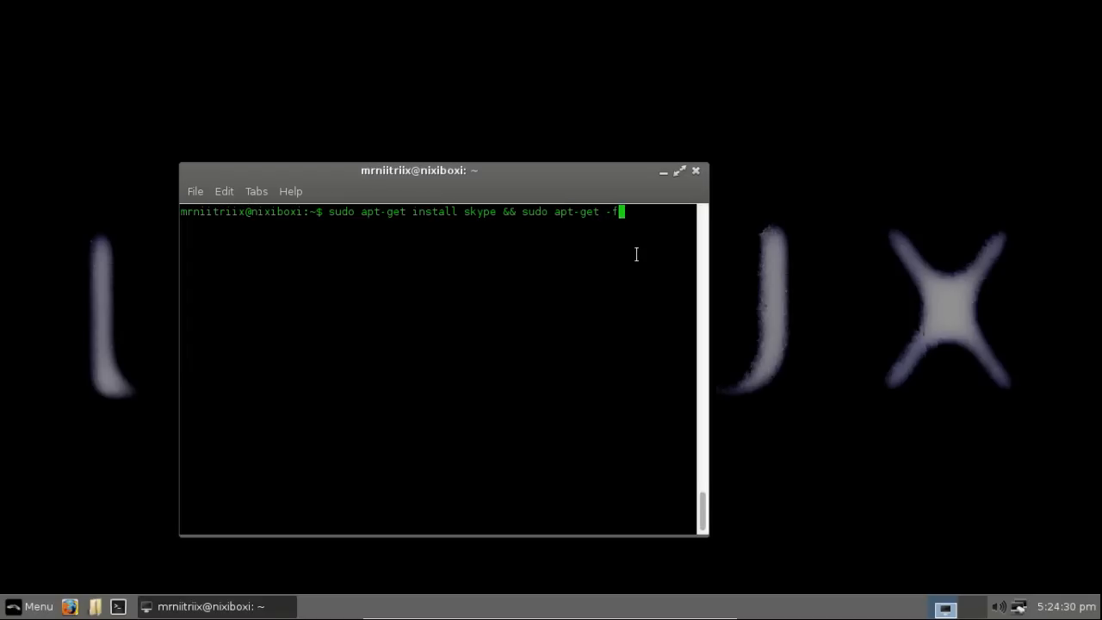
{"action": "type", "text": "install"}
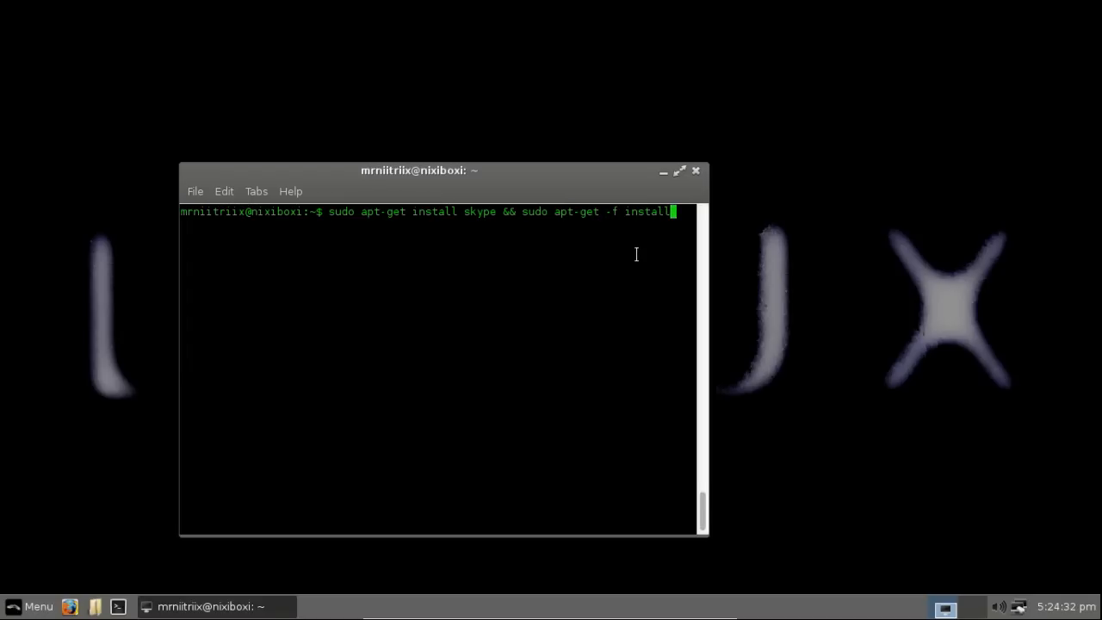
{"action": "key", "text": "Return"}
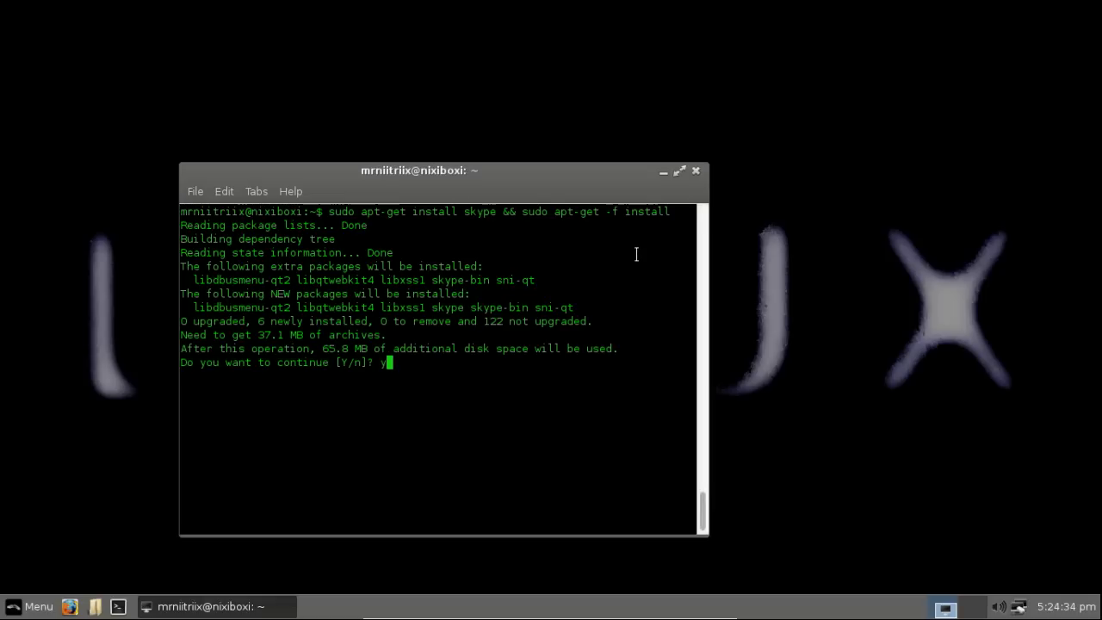
Answer yes to the 37.1 MB download prompt so Skype begins downloading, recentring the window
{"action": "key", "text": "Return"}
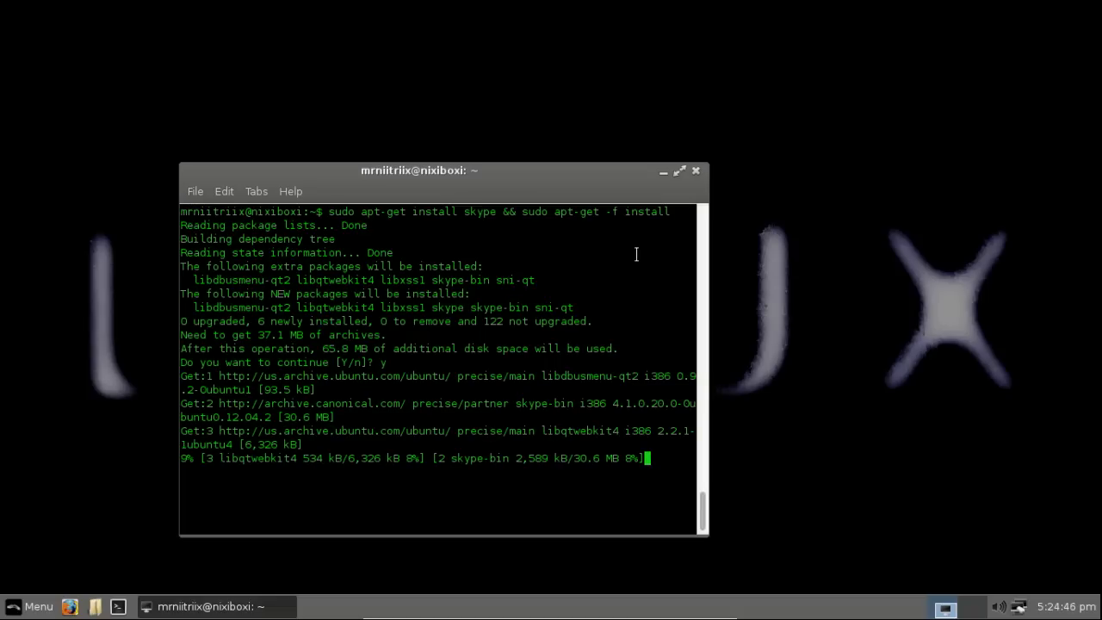
{"action": "left_click_drag", "start_coordinate": [421, 171], "coordinate": [531, 155]}
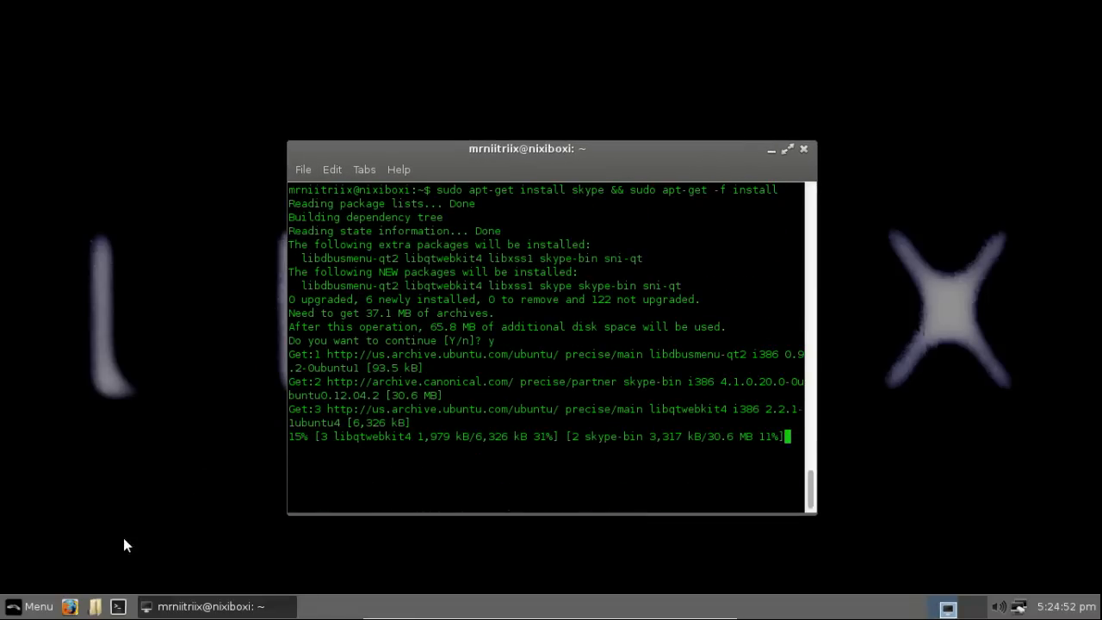
{"action": "left_click", "coordinate": [29, 607]}
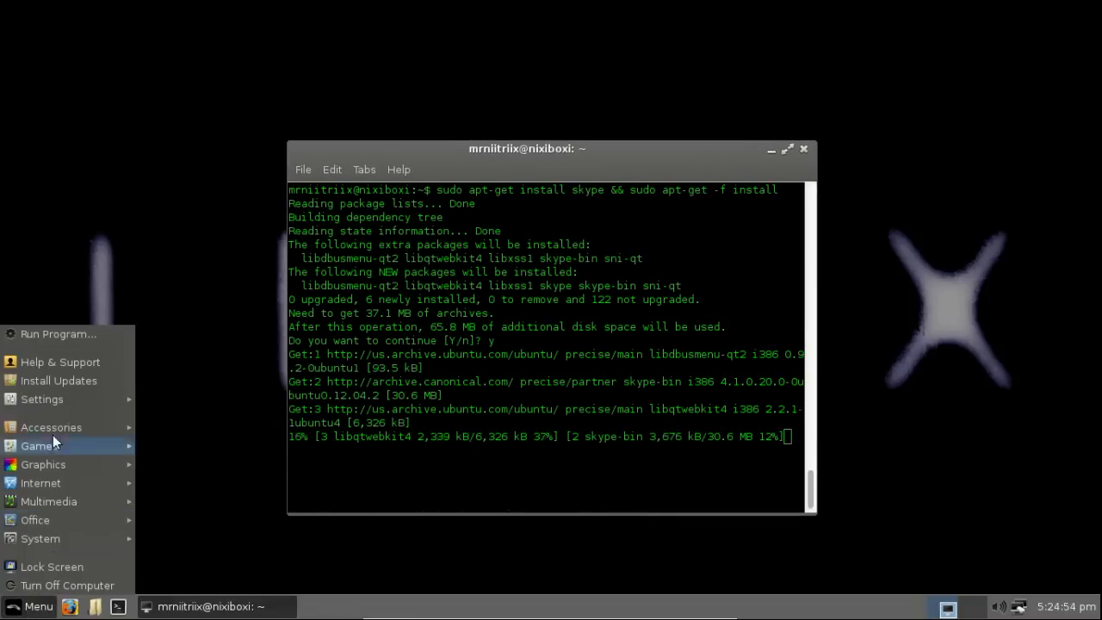
{"action": "left_click", "coordinate": [474, 474]}
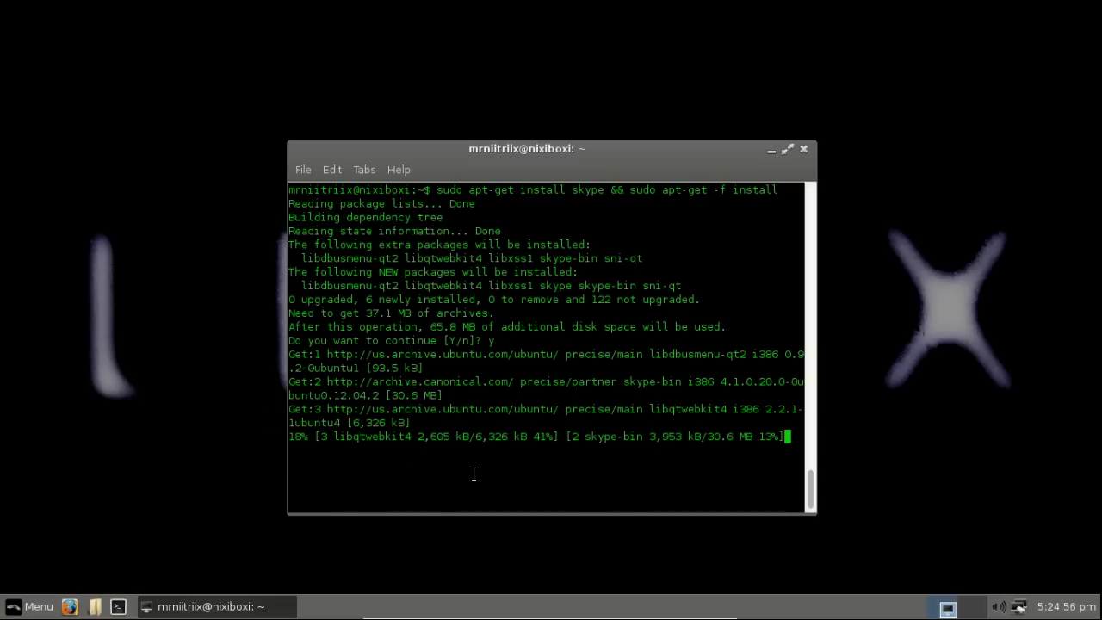